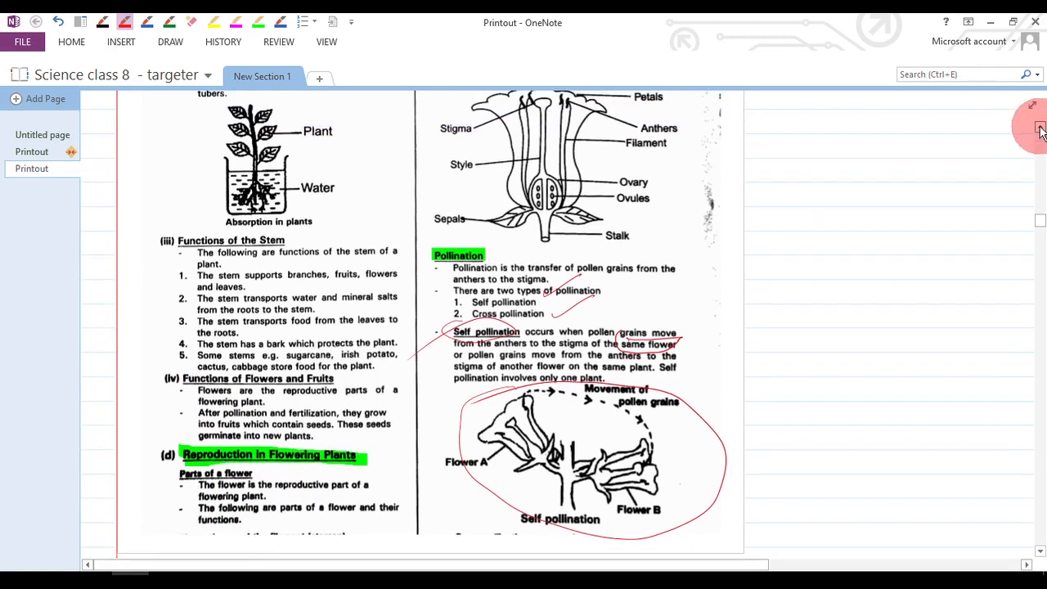
# Scroll up to the flower diagram and underline the pollination text in red ink
pyautogui.scroll(3)
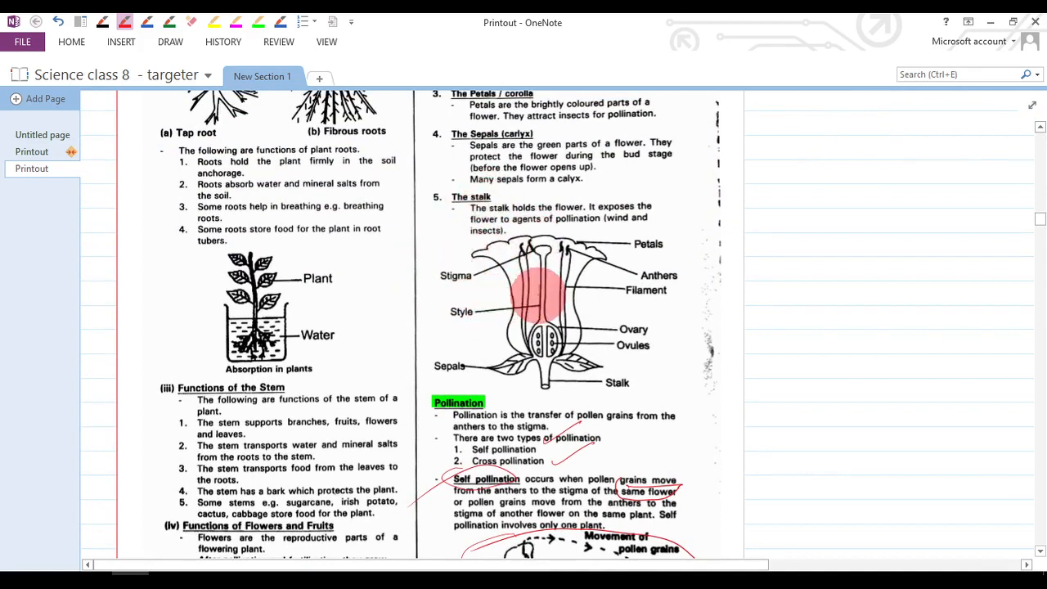
pyautogui.moveTo(536, 286); pyautogui.dragTo(646, 237)
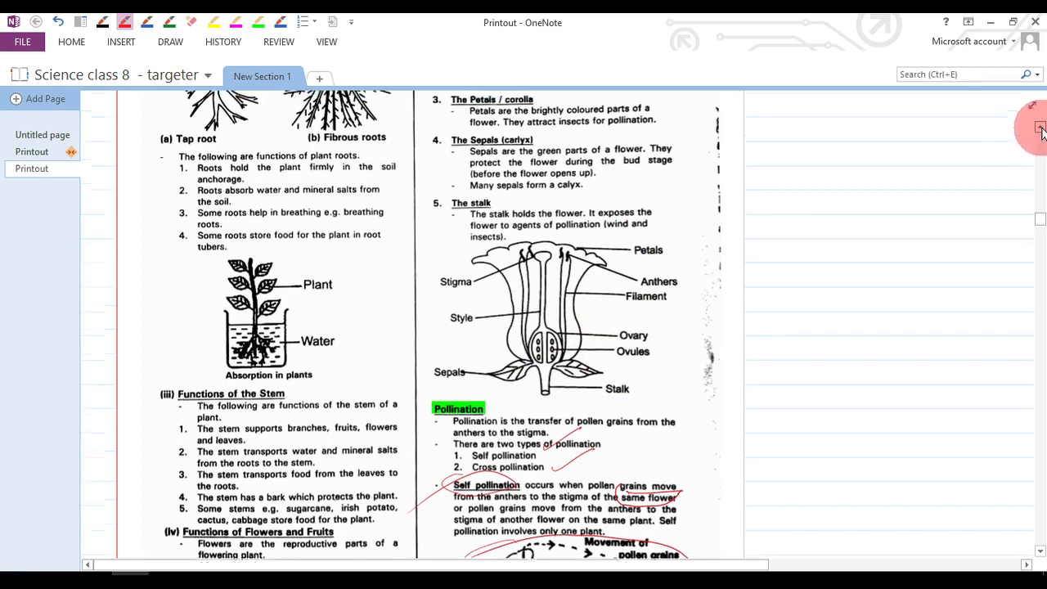
# Scroll up to the ovary, stigma, style and ovules notes, then settle back down slightly
pyautogui.scroll(3)
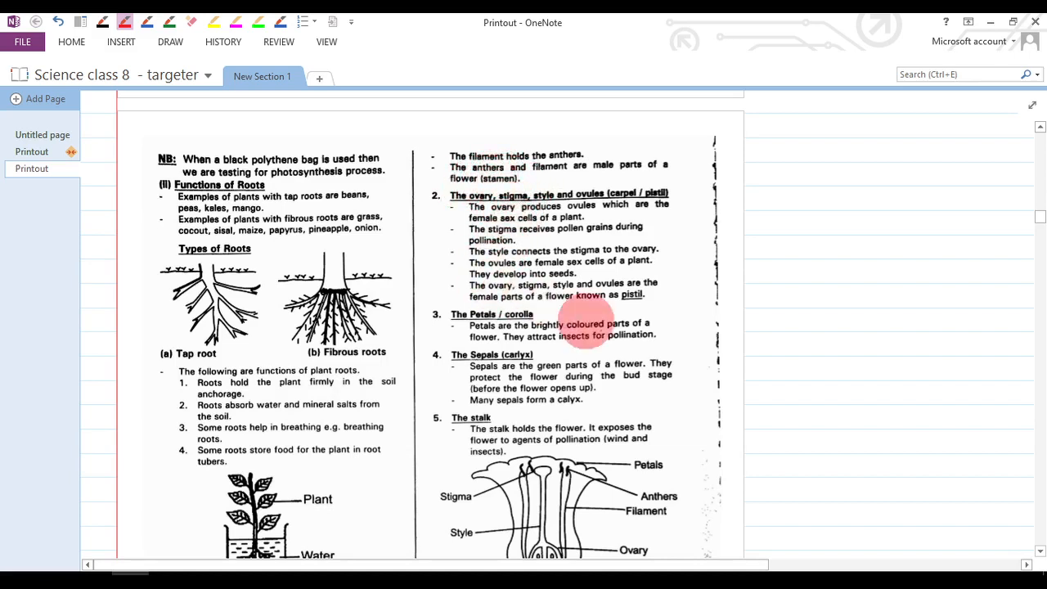
pyautogui.moveTo(1027, 543)
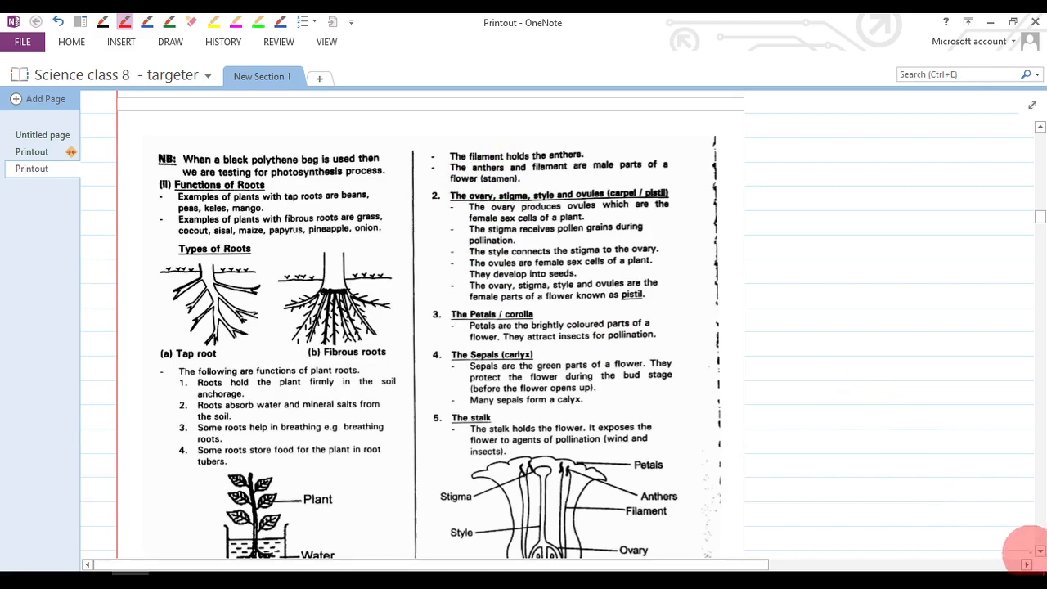
pyautogui.scroll(-3)
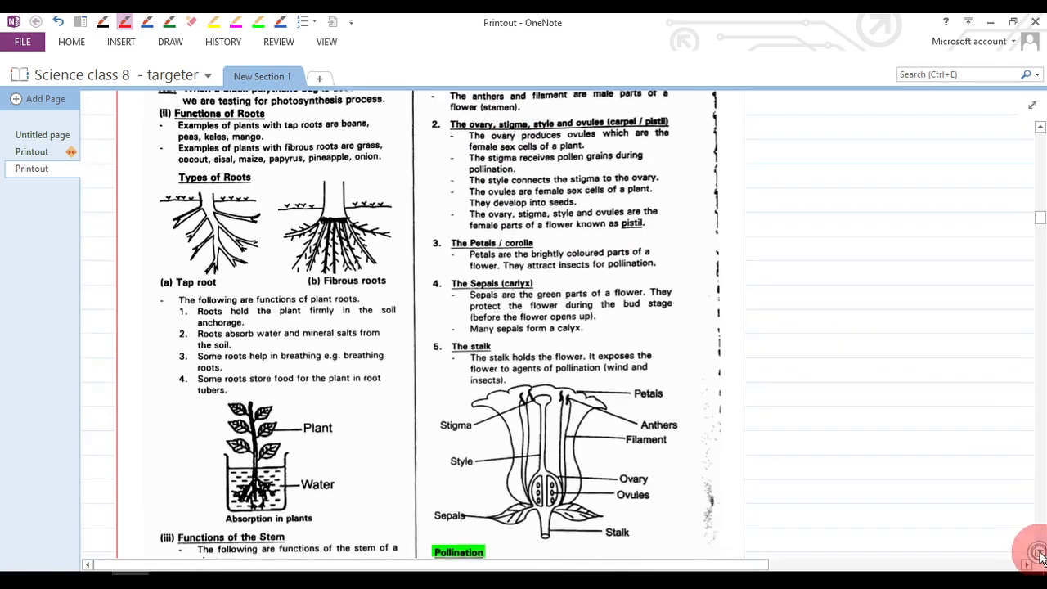
pyautogui.scroll(-3)
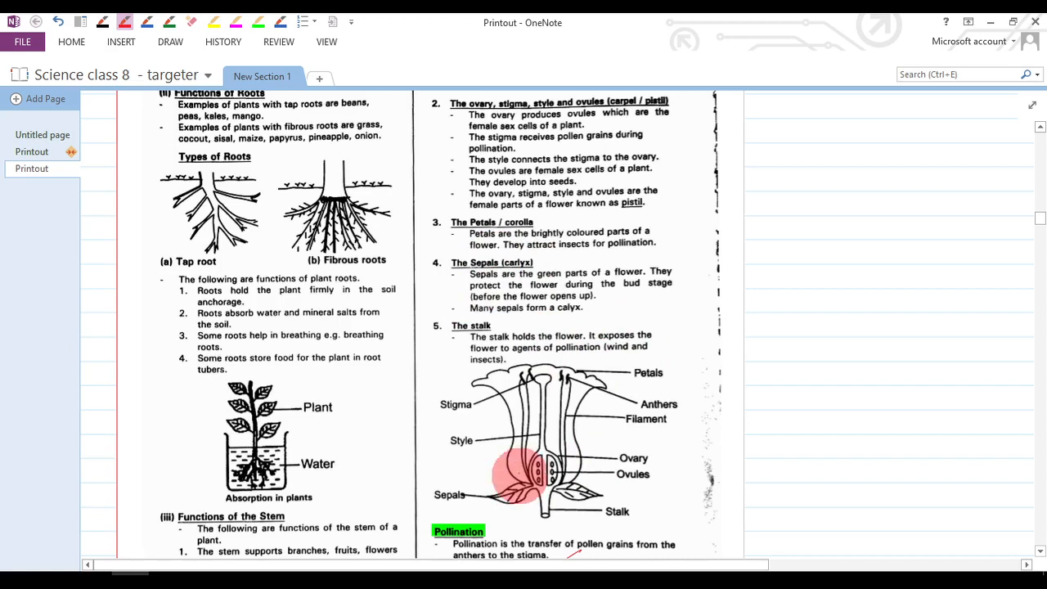
pyautogui.moveTo(456, 296)
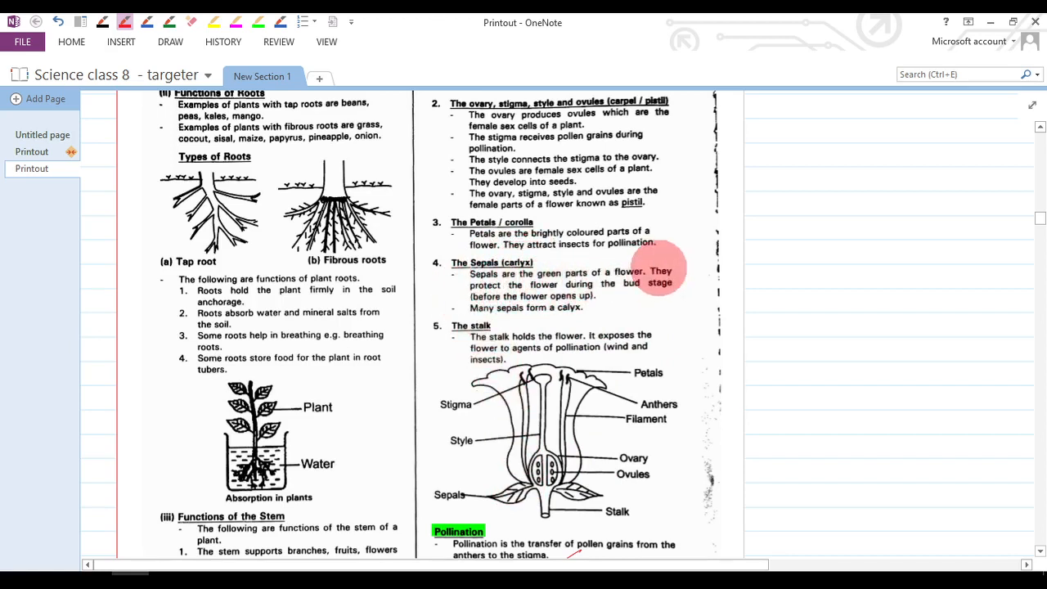
pyautogui.moveTo(515, 302)
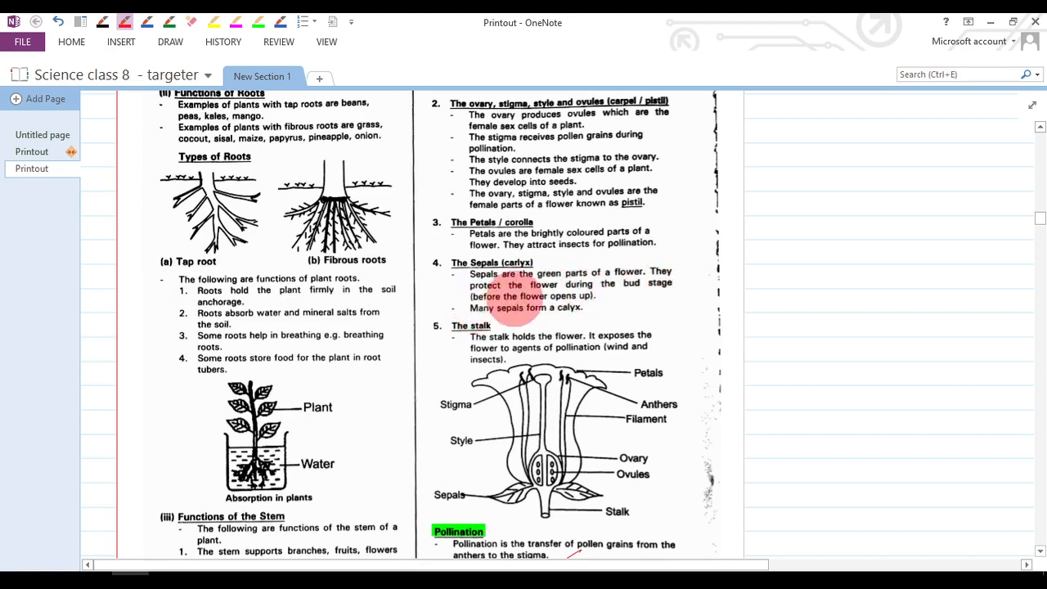
pyautogui.moveTo(640, 282)
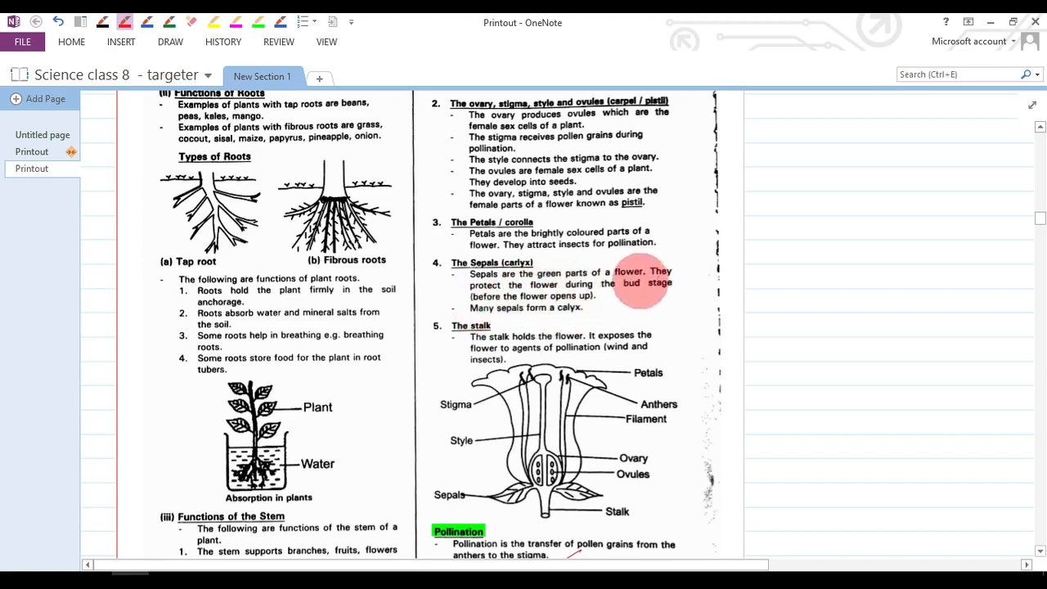
pyautogui.moveTo(564, 335)
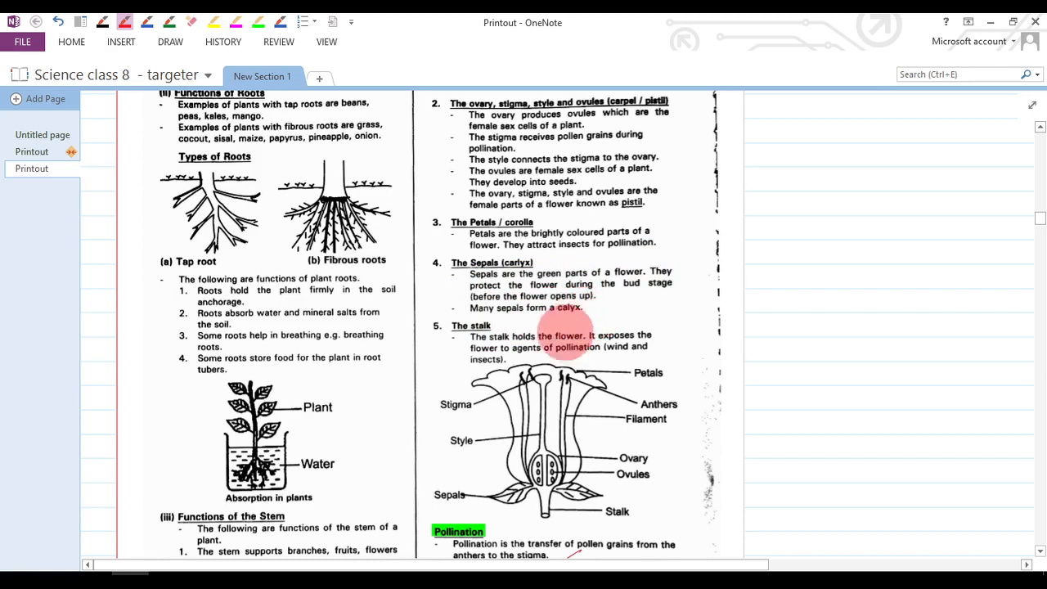